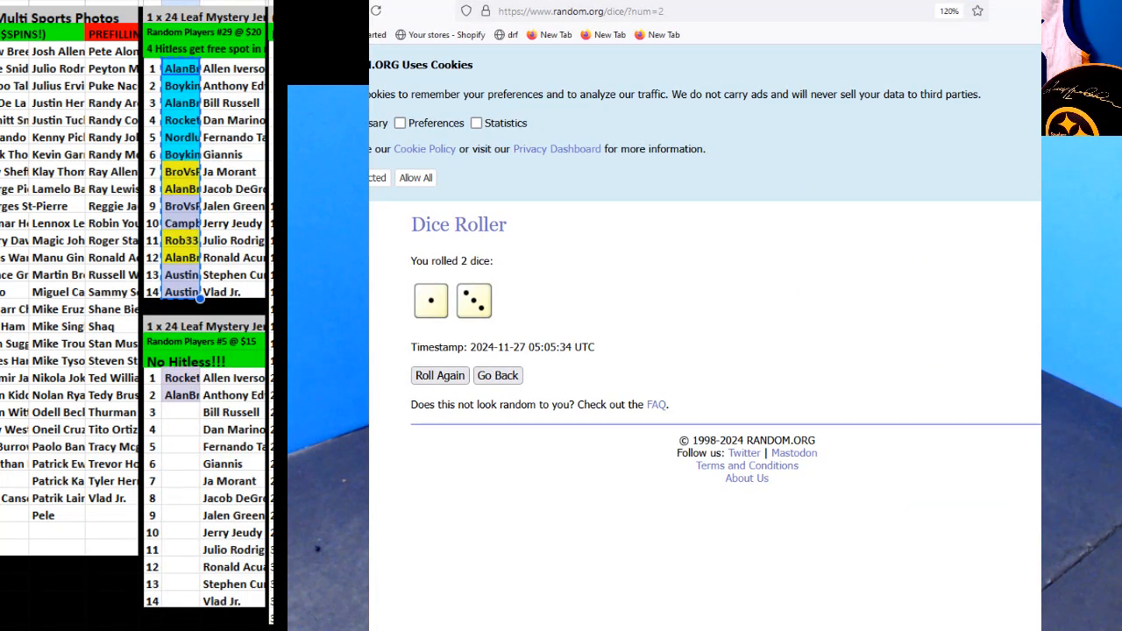
- Check the dice roll of 1 and 3, then return to the shuffled participant list
{"action": "left_click", "coordinate": [549, 35]}
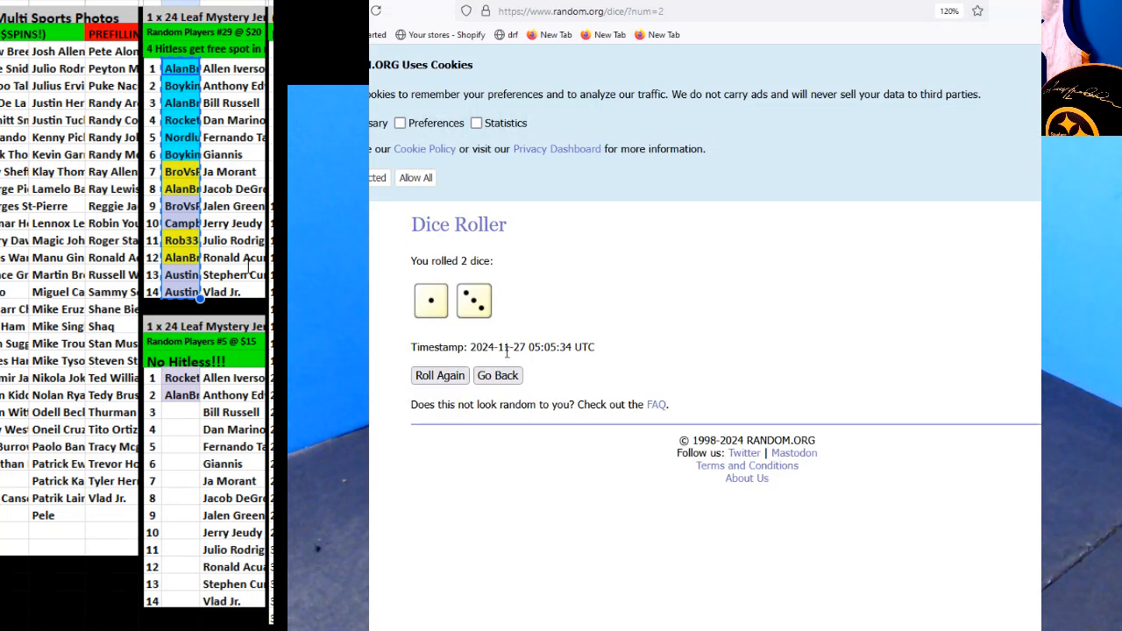
{"action": "left_click", "coordinate": [440, 375]}
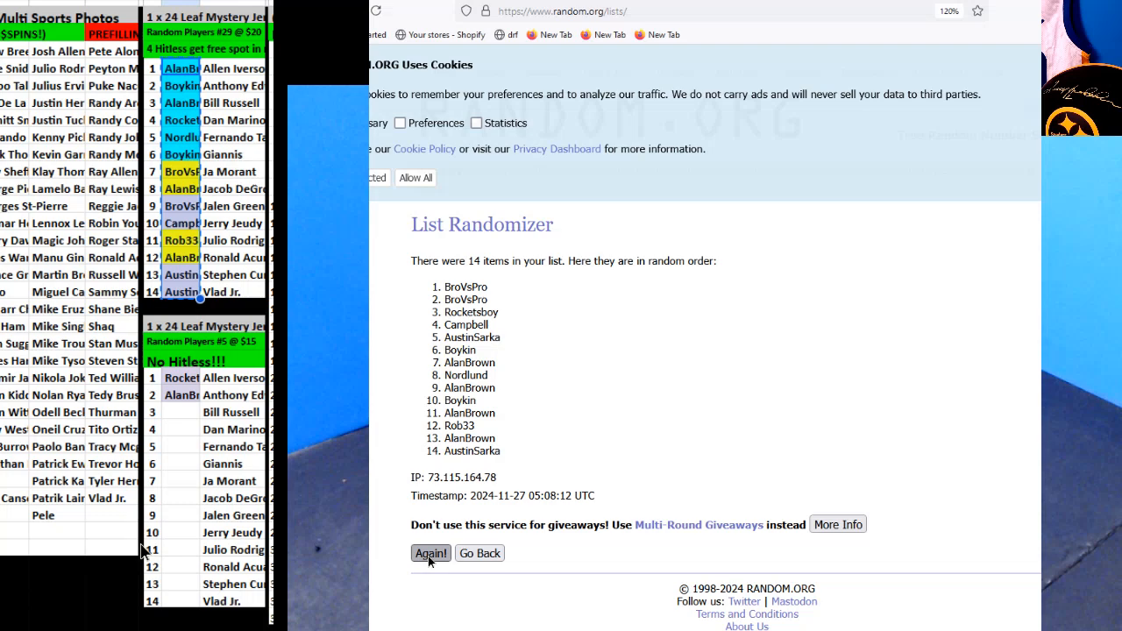
- Reshuffle the 14-entry participant list three more times
{"action": "left_click", "coordinate": [430, 553]}
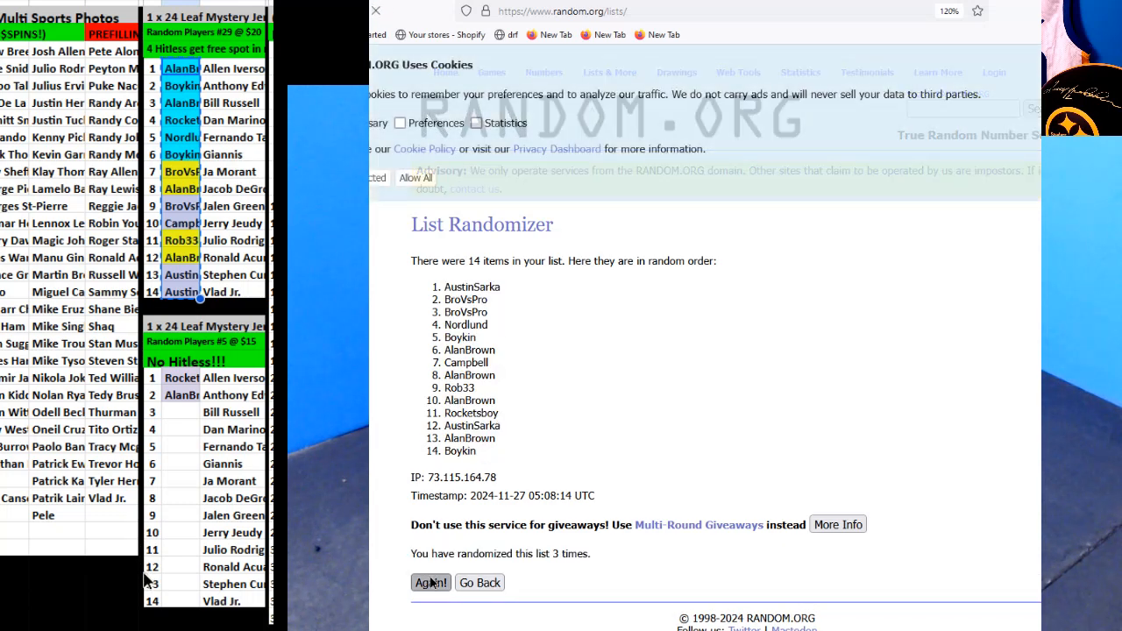
{"action": "left_click", "coordinate": [430, 582]}
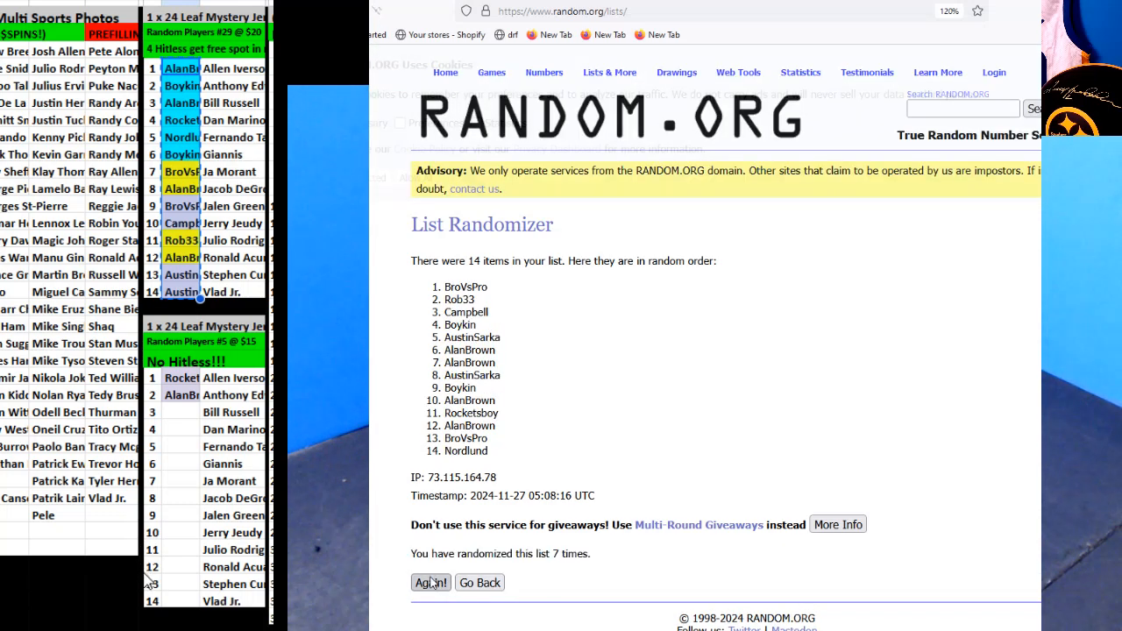
{"action": "left_click", "coordinate": [430, 582]}
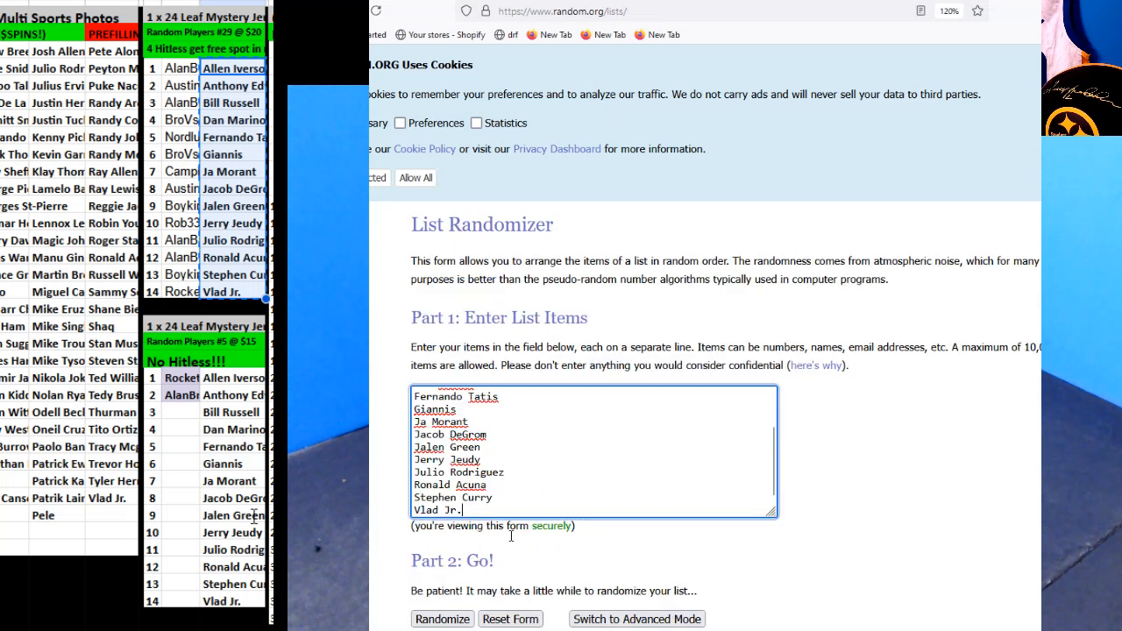
- Shuffle the 14 player names repeatedly, then select and copy the final order, Ronald Acuna first
{"action": "left_click", "coordinate": [442, 618]}
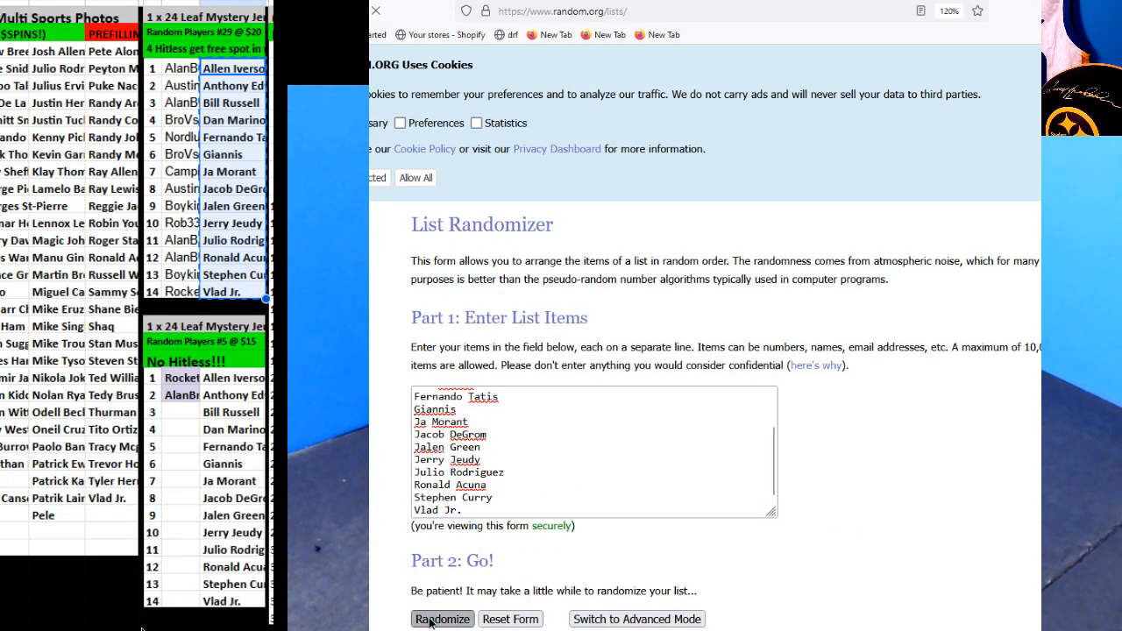
{"action": "left_click", "coordinate": [442, 619]}
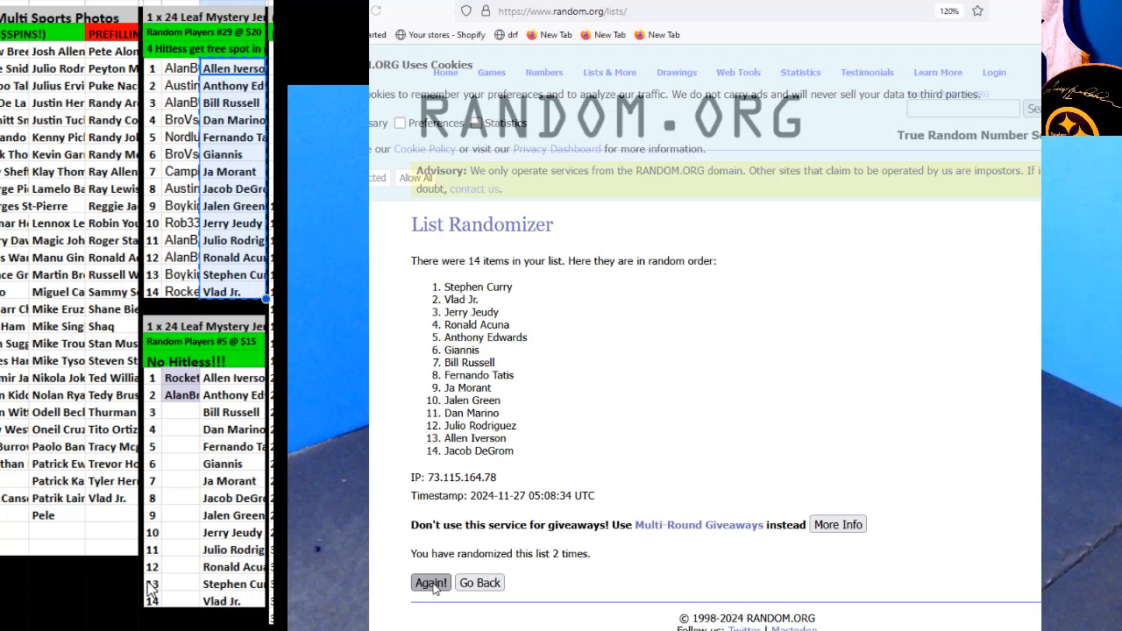
{"action": "left_click", "coordinate": [430, 582]}
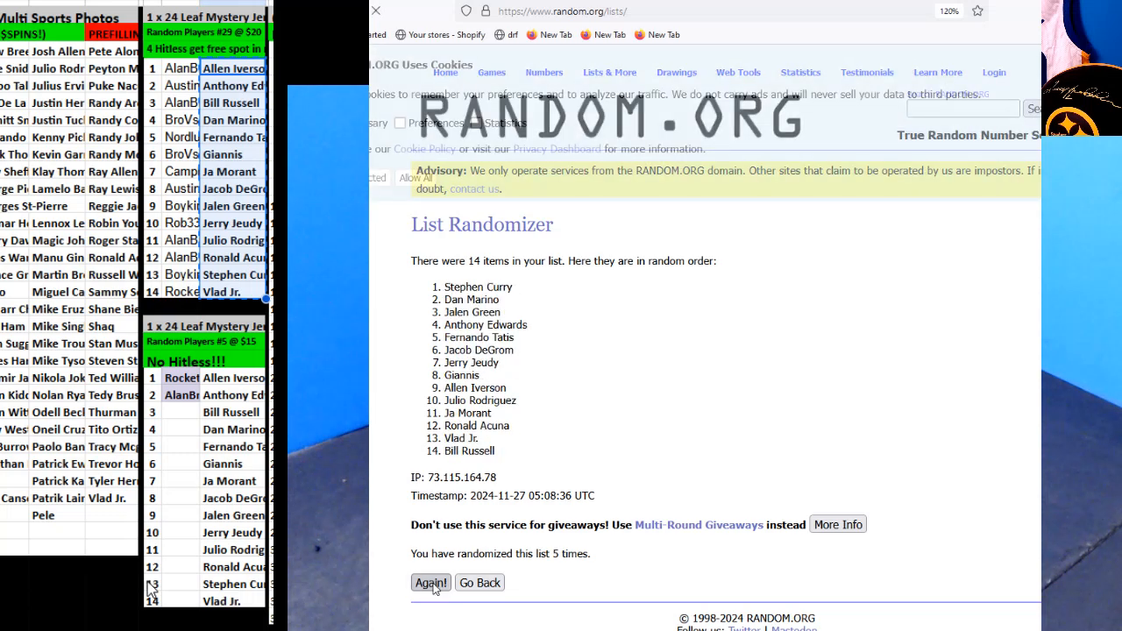
{"action": "left_click", "coordinate": [430, 582]}
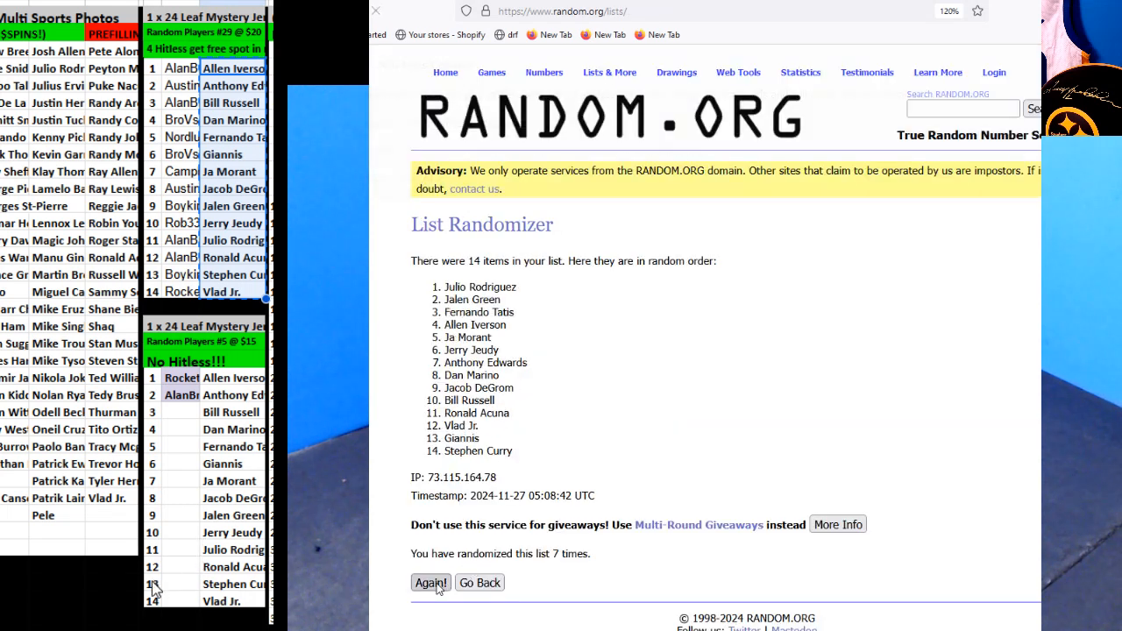
{"action": "left_click", "coordinate": [430, 582]}
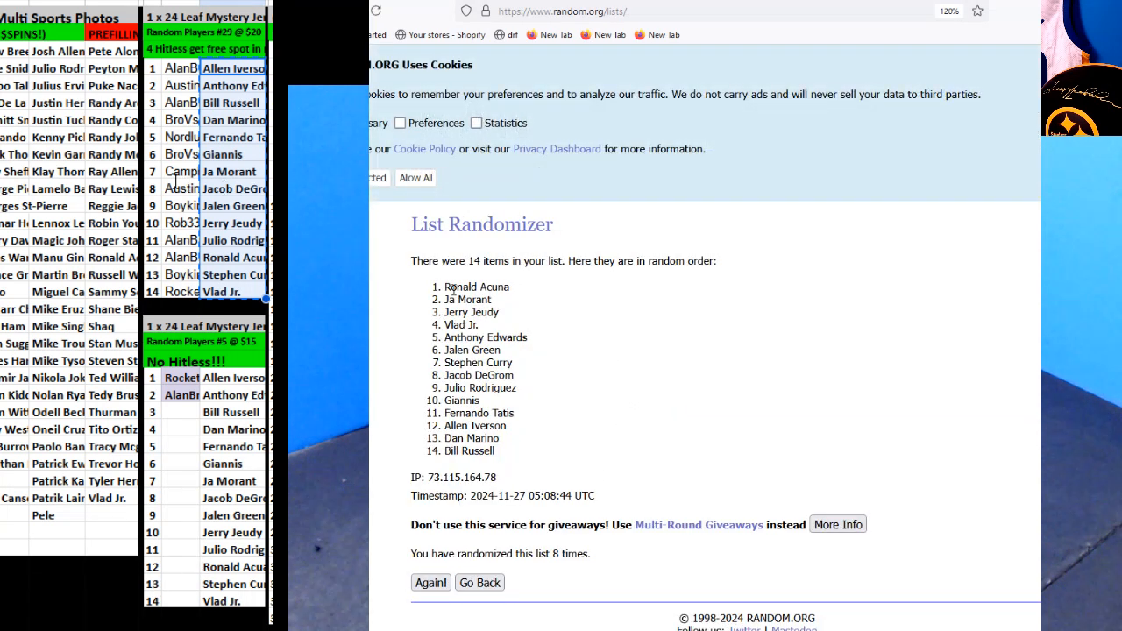
{"action": "left_click_drag", "start_coordinate": [447, 286], "coordinate": [491, 451]}
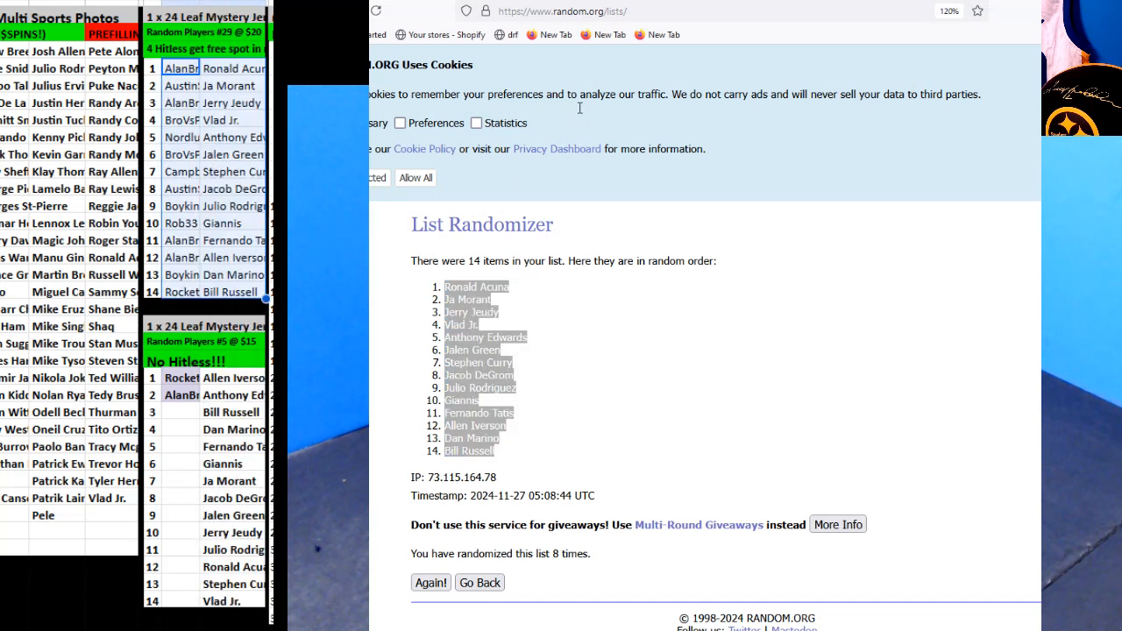
{"action": "right_click", "coordinate": [204, 68]}
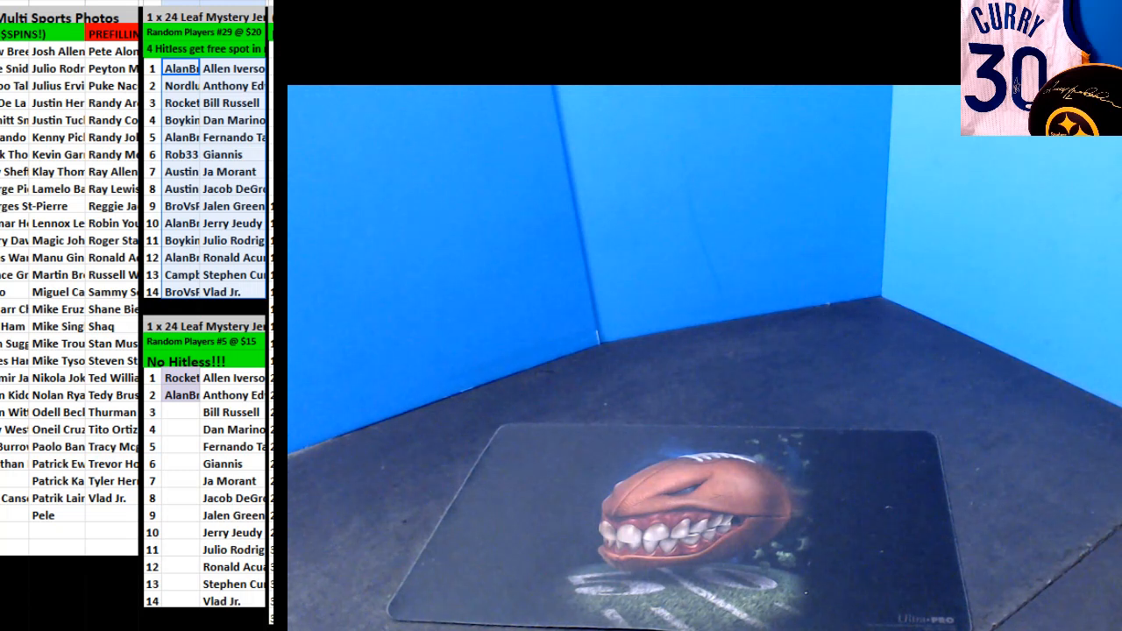
{"action": "mouse_move", "coordinate": [193, 102]}
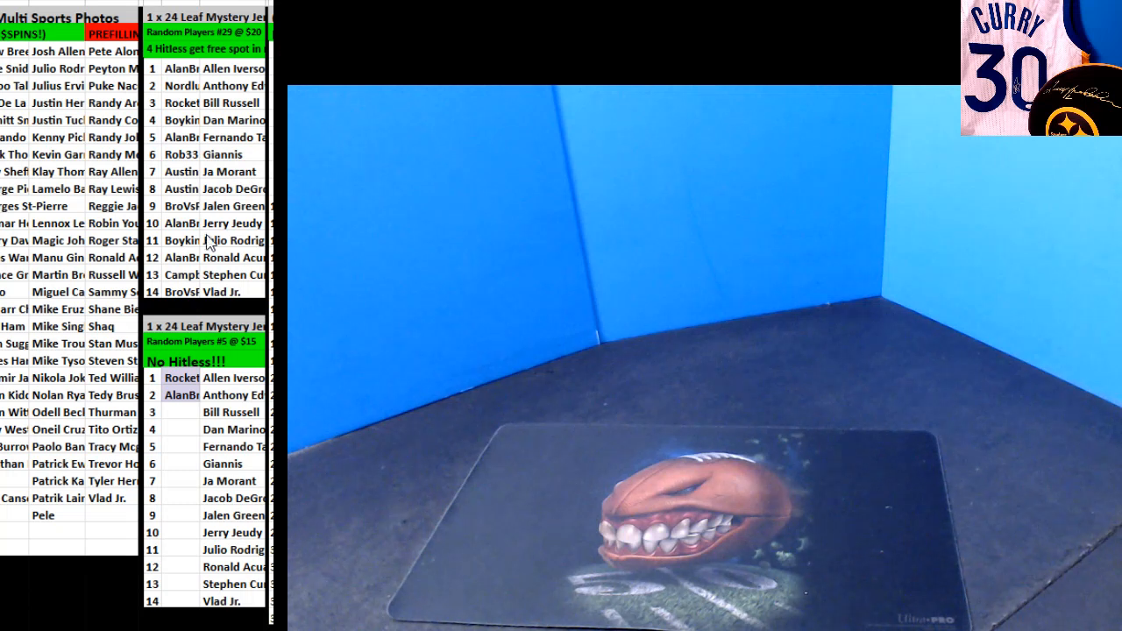
- Bring the eight-times-shuffled player order back into view beside the break sheet
{"action": "left_click", "coordinate": [179, 257]}
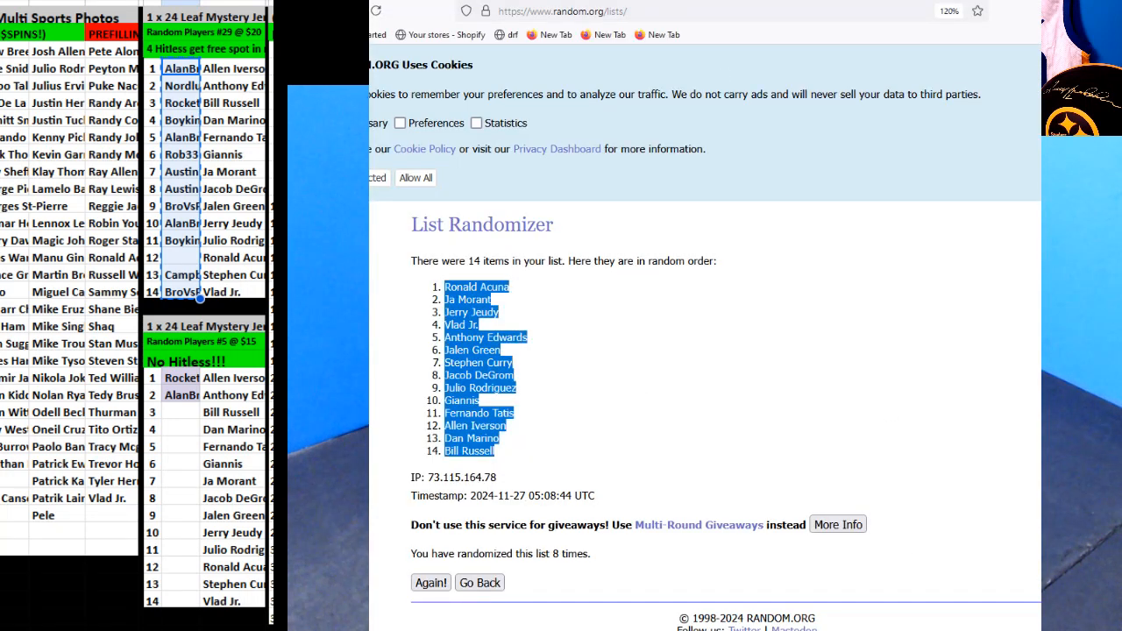
- Review the dice roll, then reshuffle the 13 hitless participants' list
{"action": "left_click", "coordinate": [430, 582]}
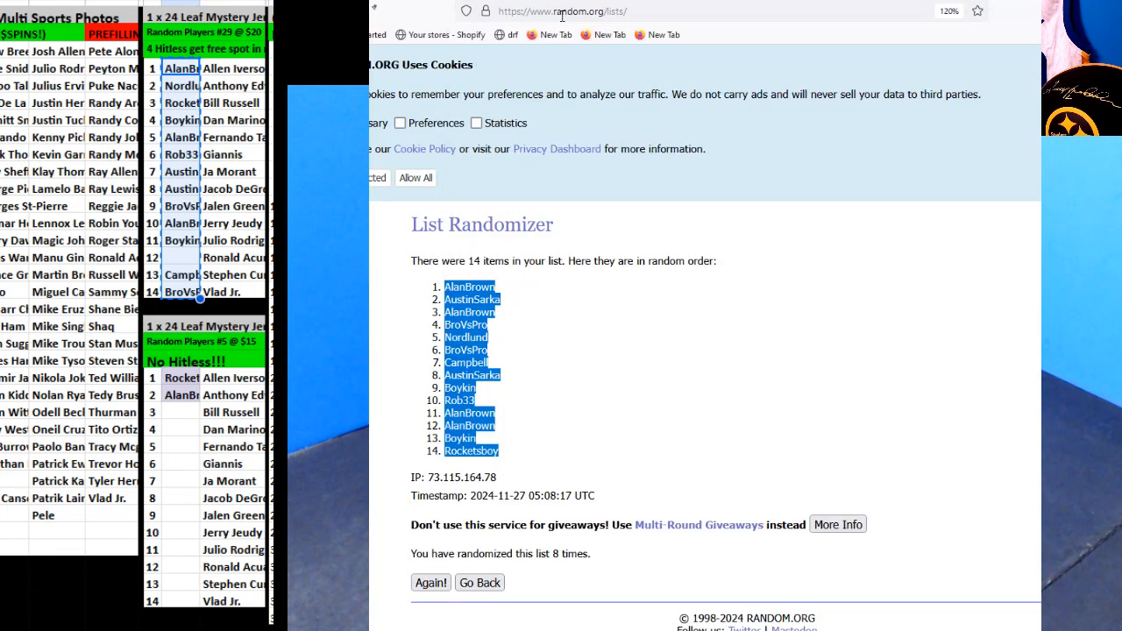
{"action": "left_click", "coordinate": [479, 581]}
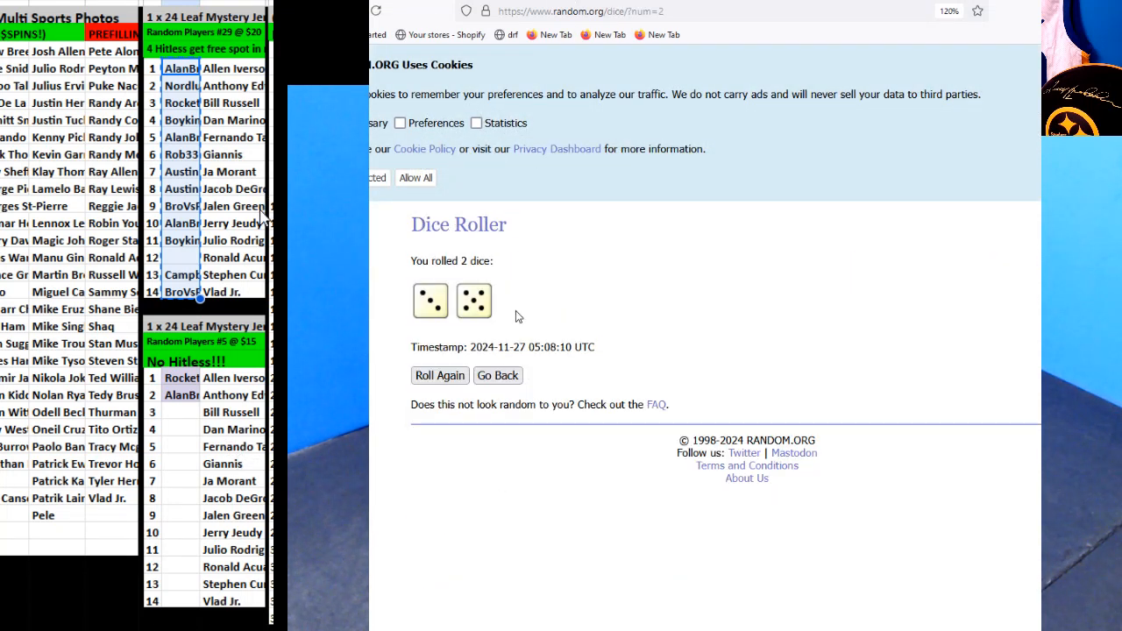
{"action": "left_click", "coordinate": [439, 375]}
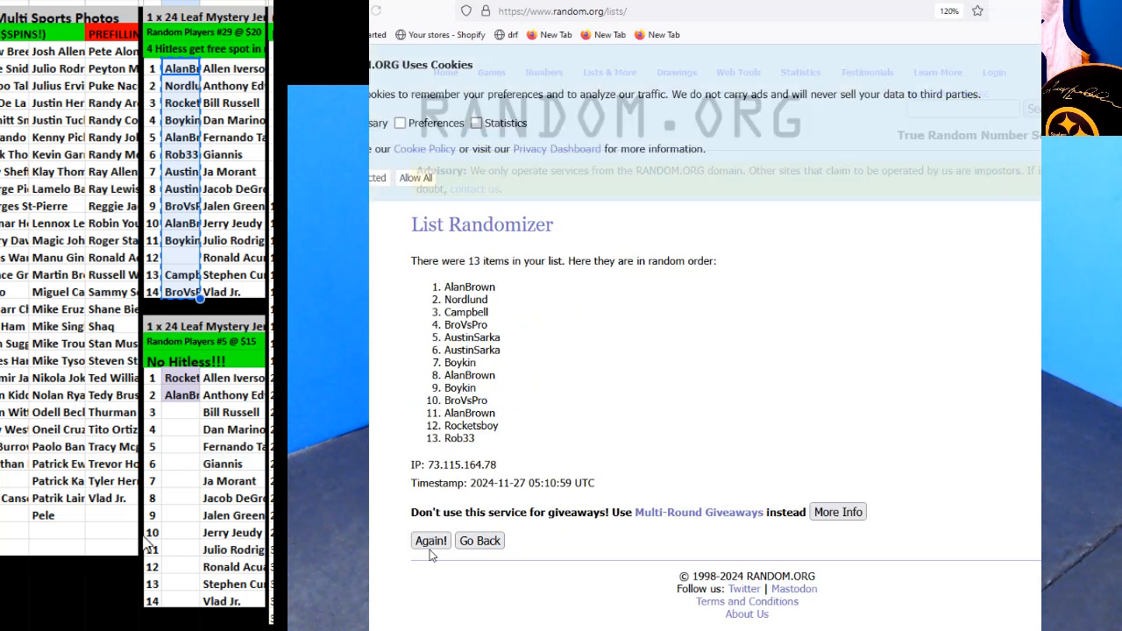
{"action": "left_click", "coordinate": [430, 540]}
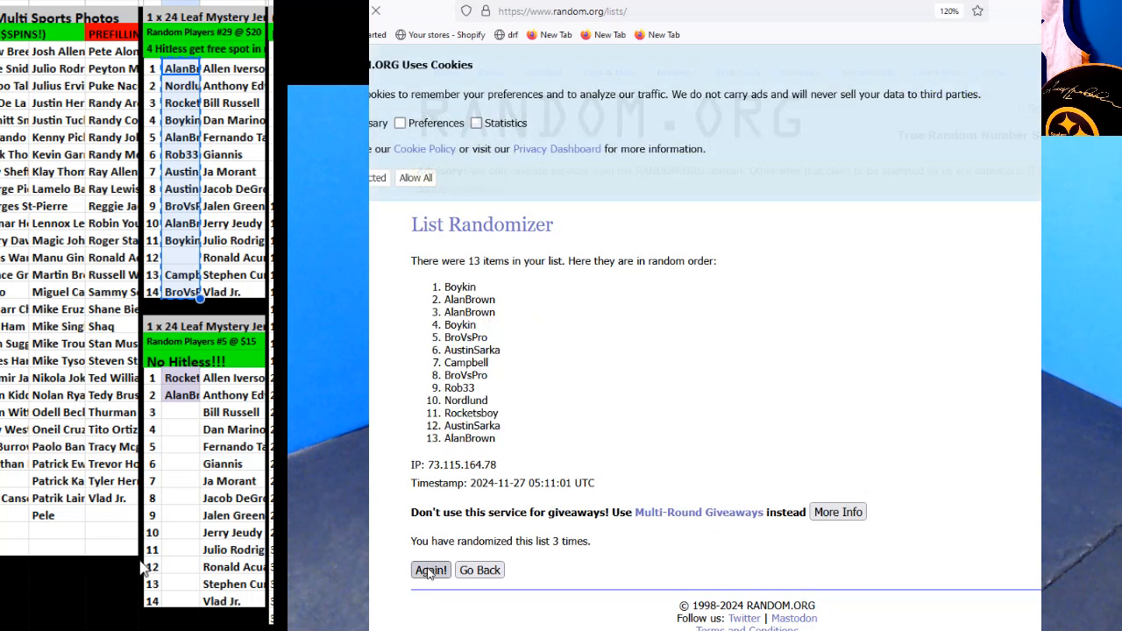
{"action": "left_click", "coordinate": [430, 569]}
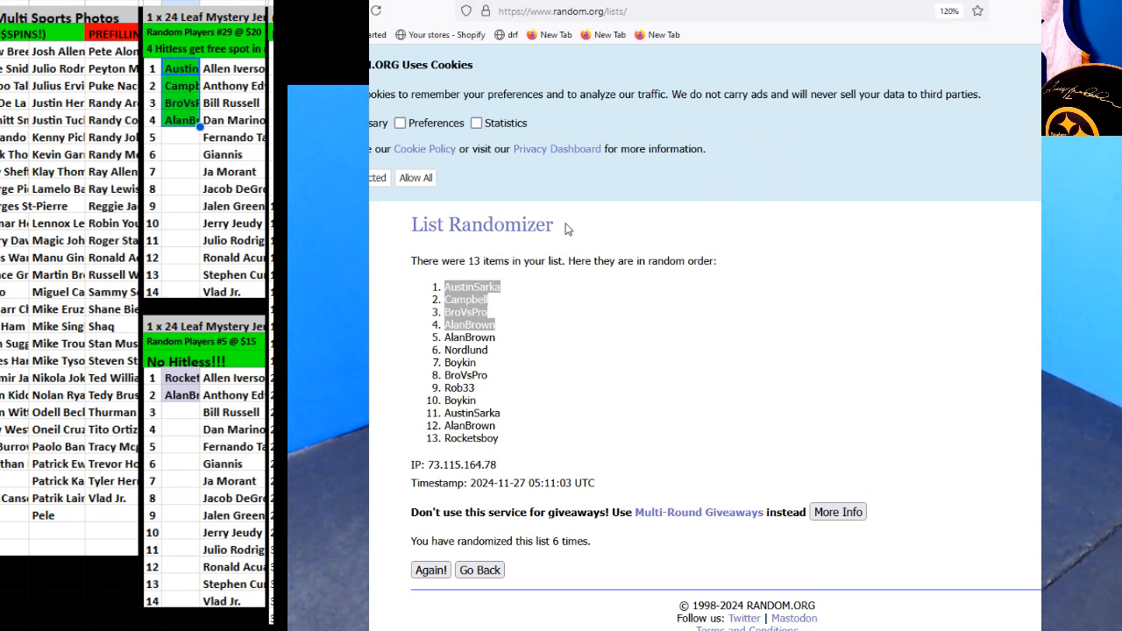
{"action": "mouse_move", "coordinate": [795, 170]}
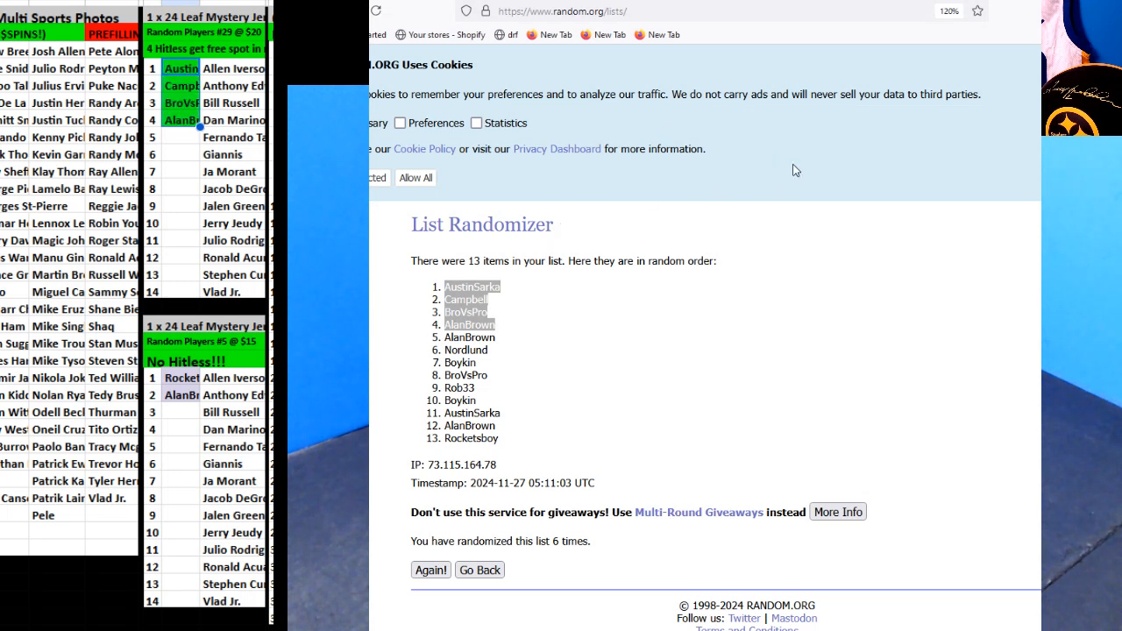
{"action": "mouse_move", "coordinate": [929, 196]}
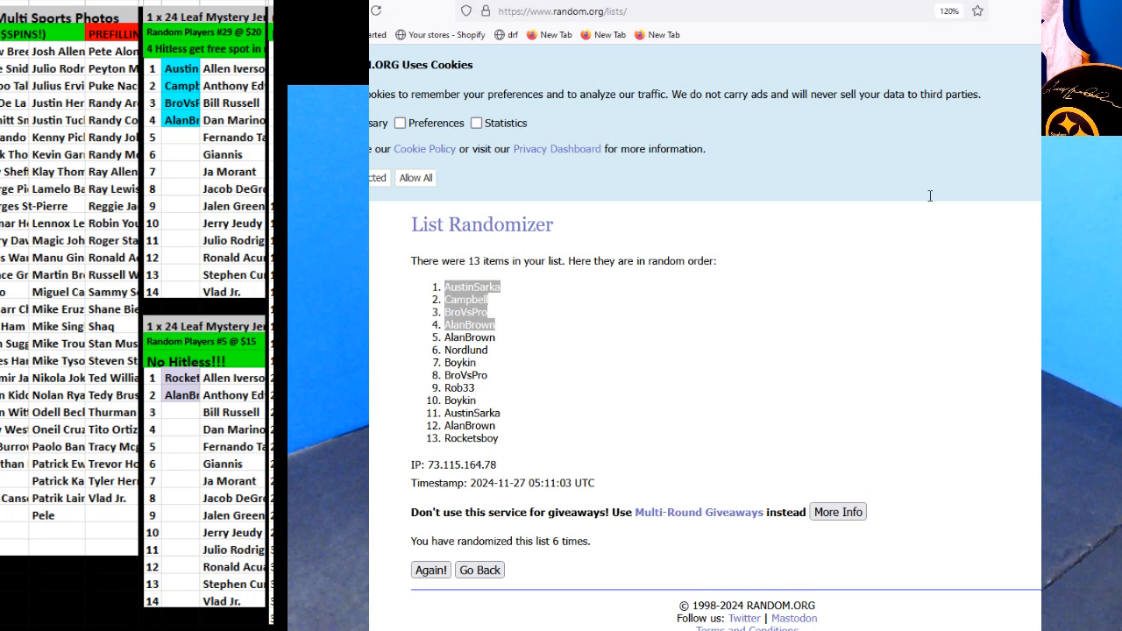